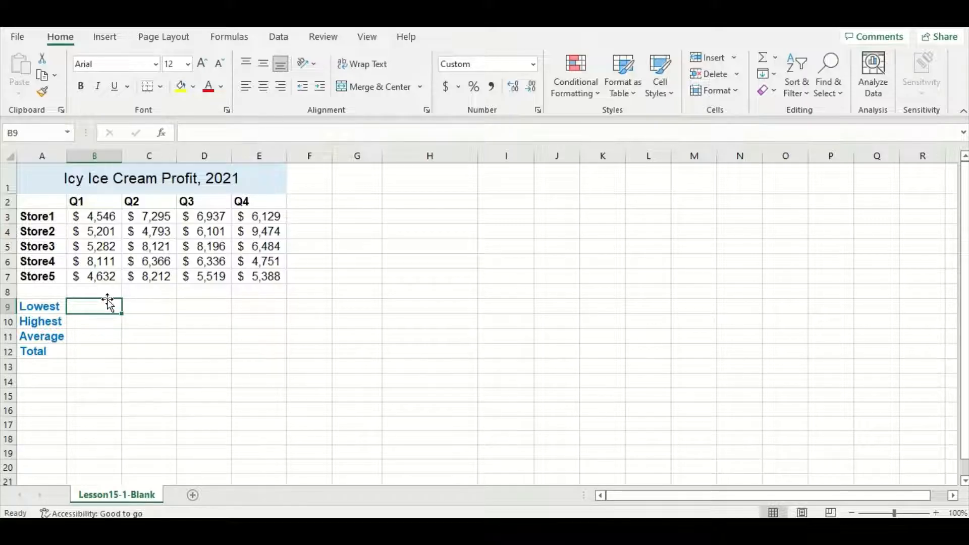
Enter =MIN(B3:B7) and =MAX(B3:B7) for the lowest and highest Q1 profit
type("=min")
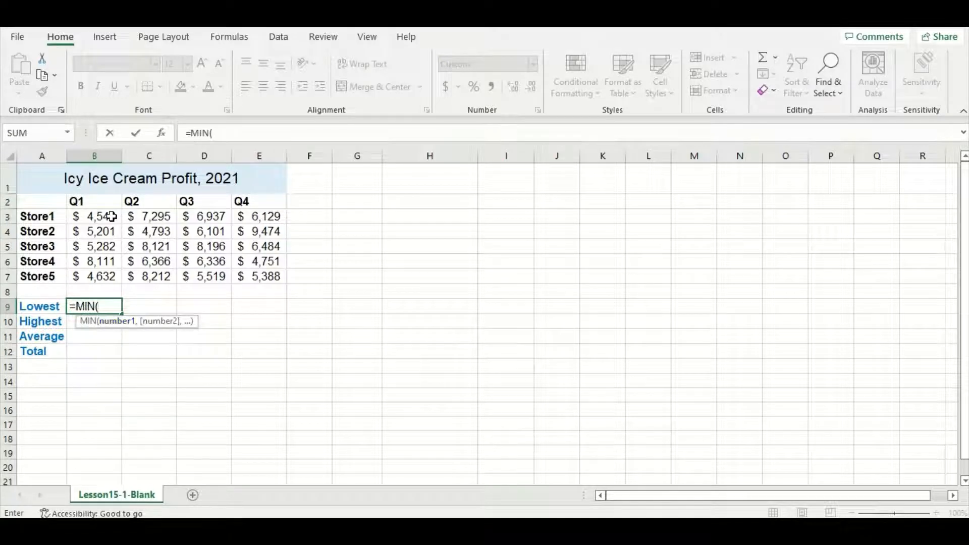
left_click_drag(94, 216, 94, 277)
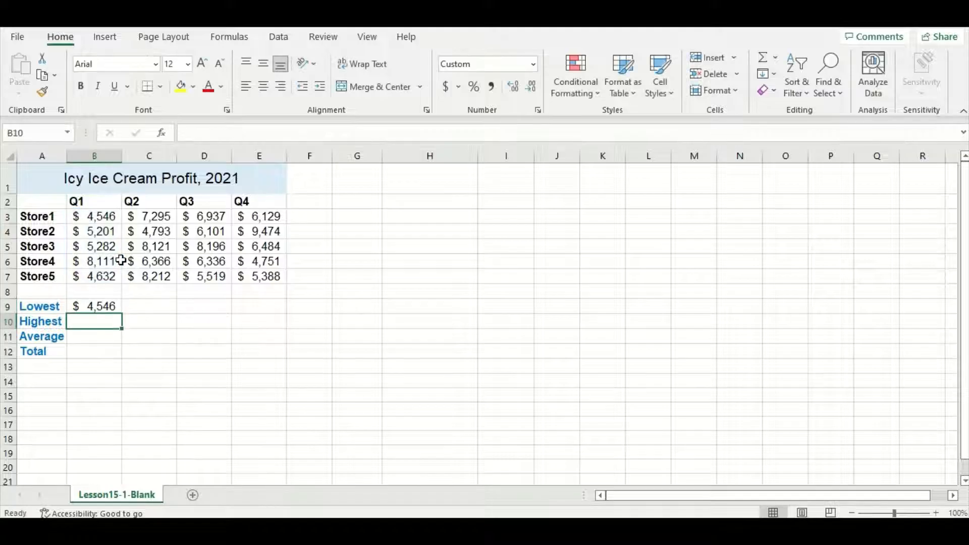
type("=m")
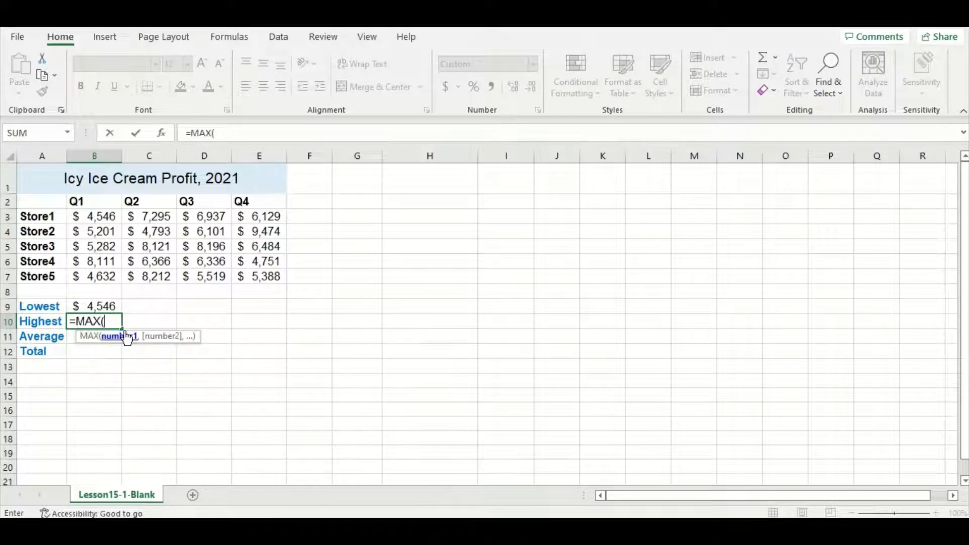
left_click_drag(94, 216, 94, 276)
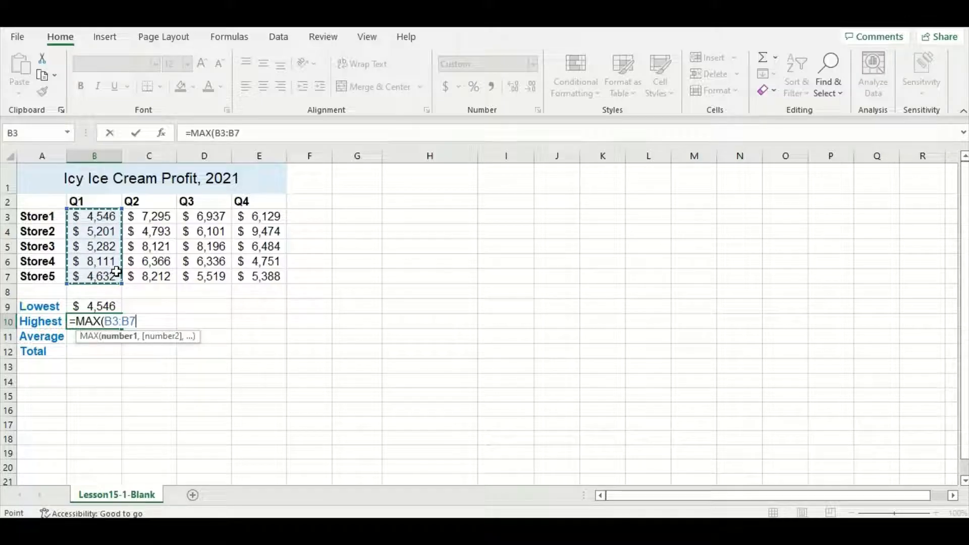
Enter =AVERAGE(B3:B7) and =SUM(B3:B7) for the average and total Q1 profit
type("=av")
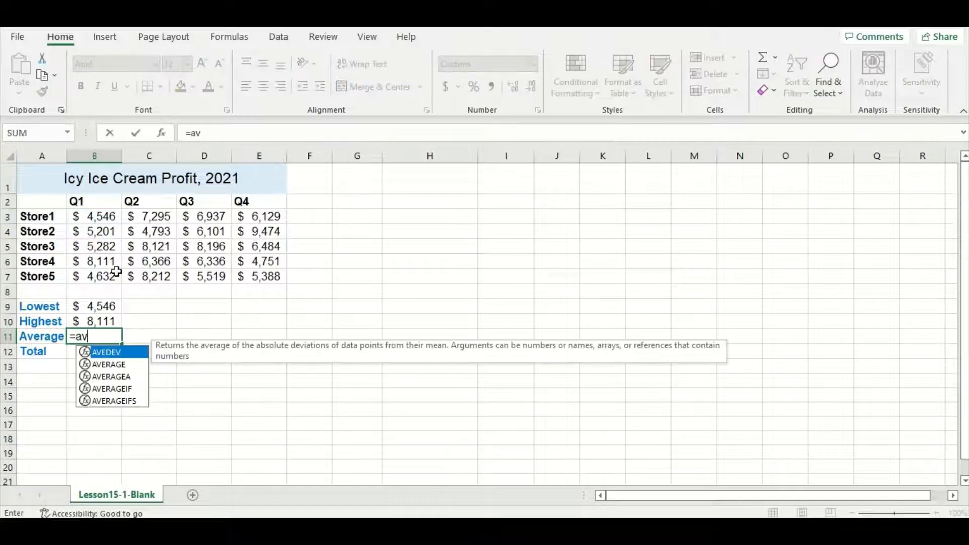
type("erage")
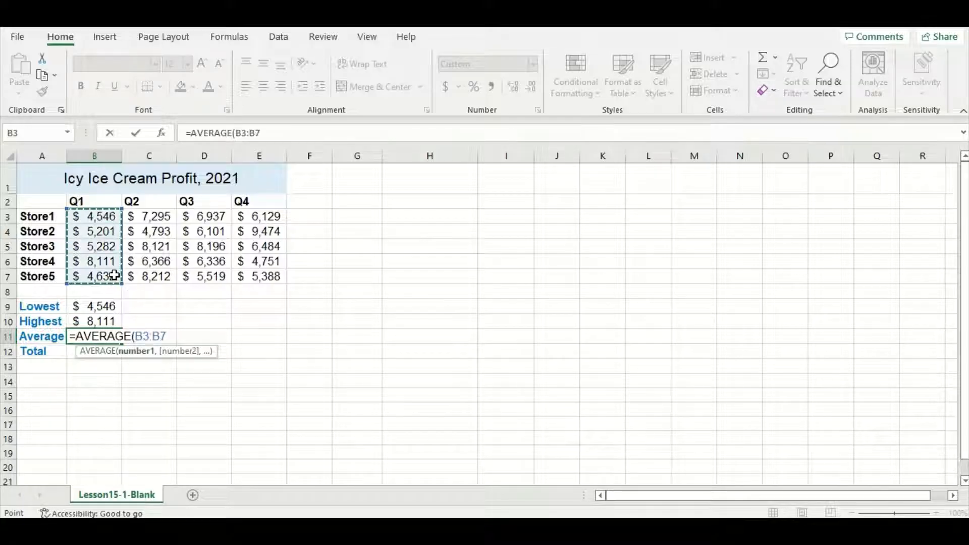
key("Enter")
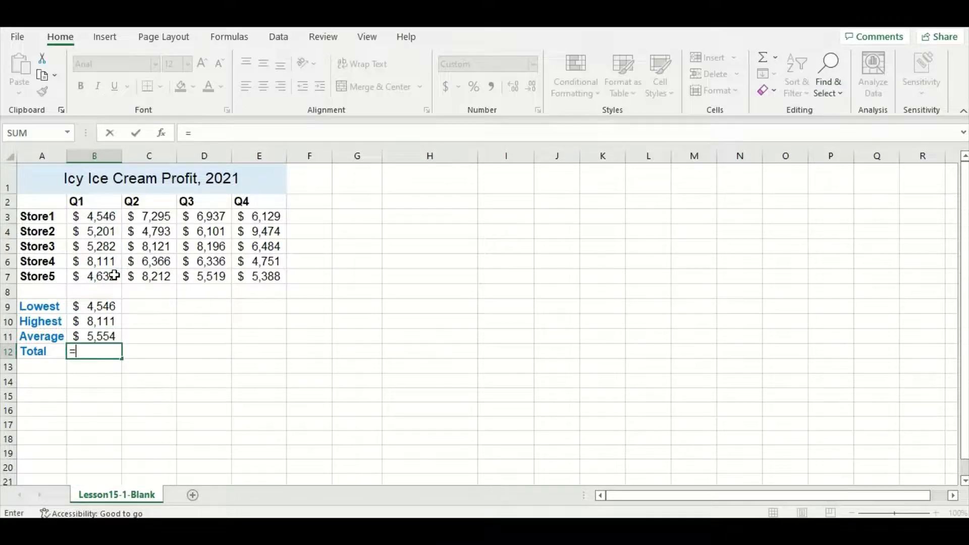
type("SUM(")
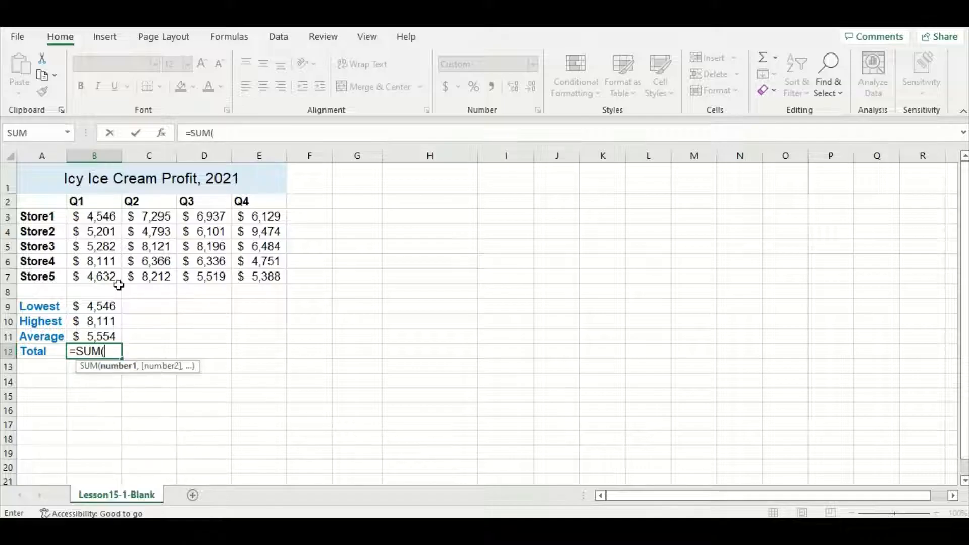
left_click_drag(94, 216, 94, 276)
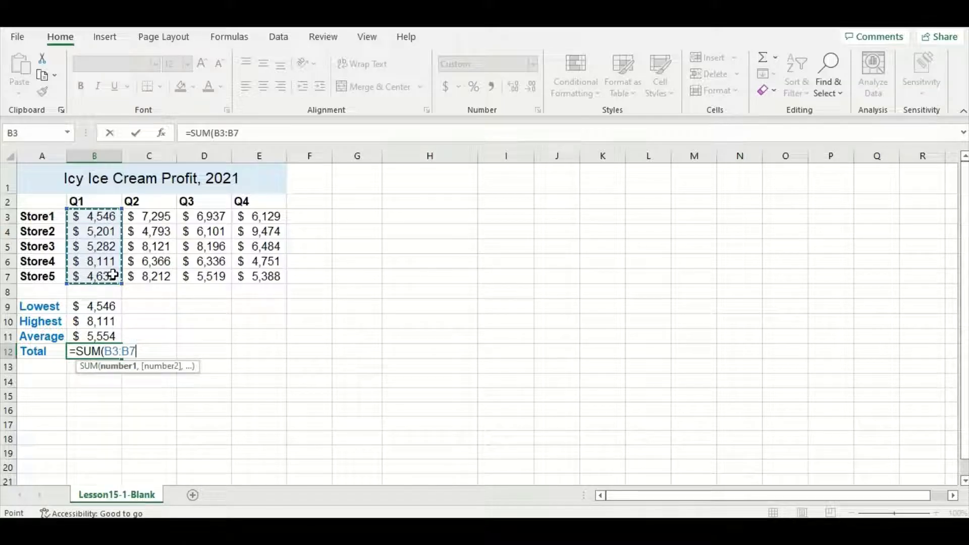
key("enter")
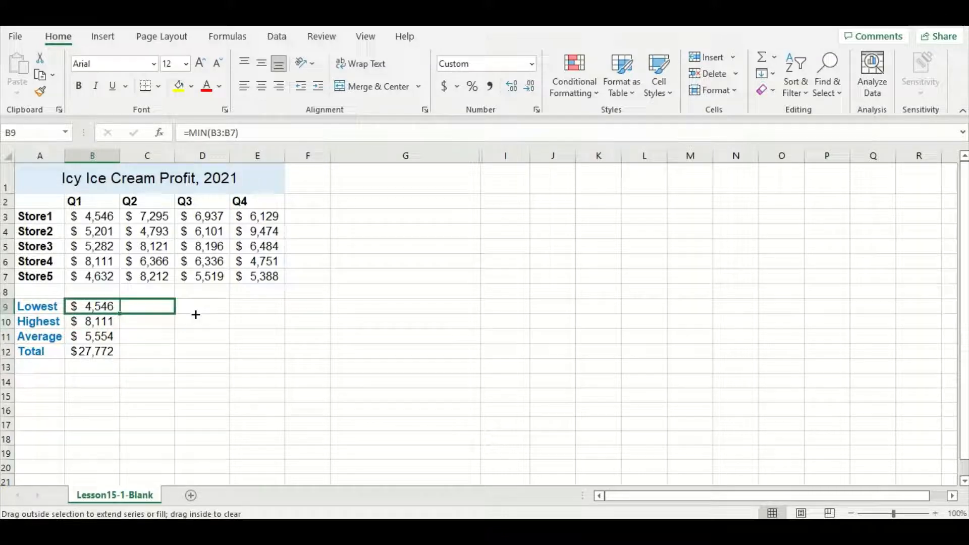
Fill the Lowest, Highest, Average and Total formulas right from column B to column E
left_click_drag(117, 306, 279, 306)
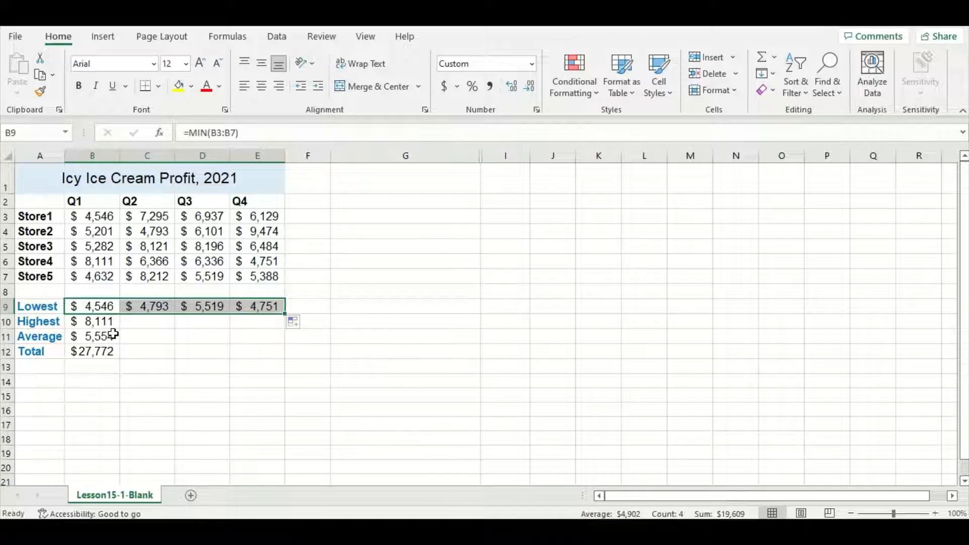
left_click(92, 321)
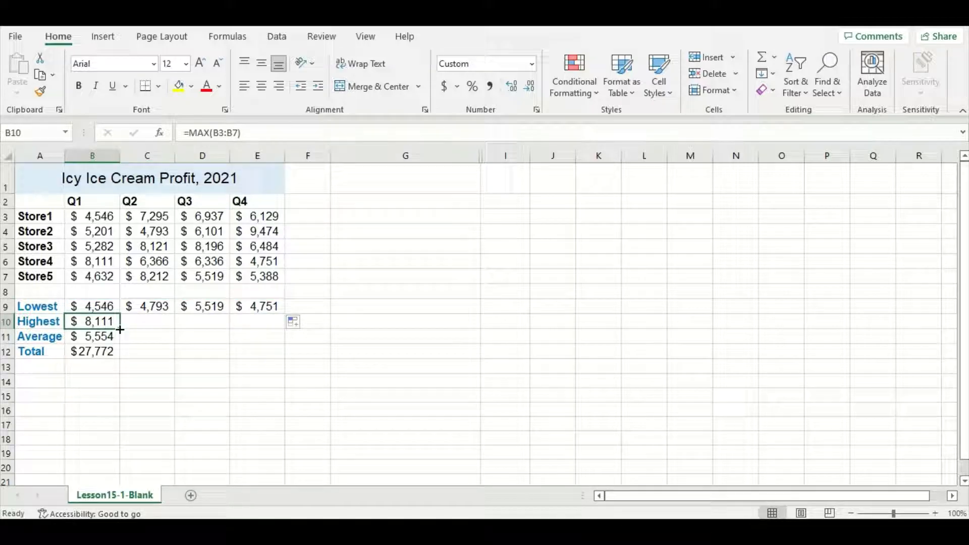
left_click_drag(120, 321, 272, 321)
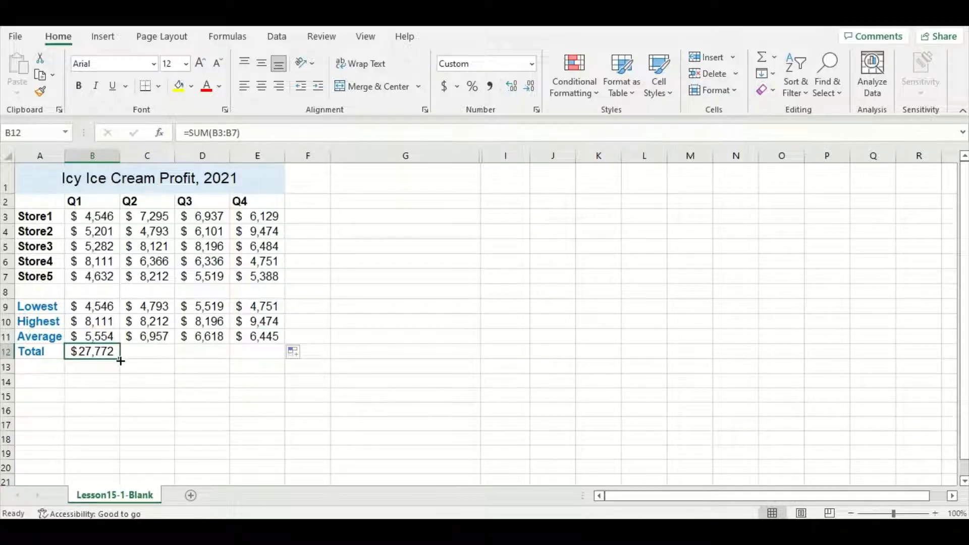
left_click_drag(120, 359, 266, 351)
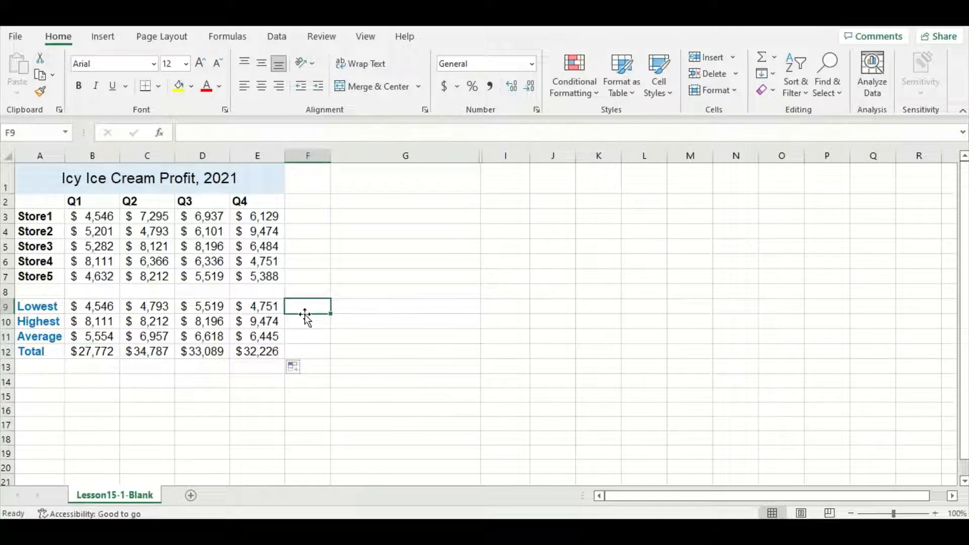
left_click(307, 351)
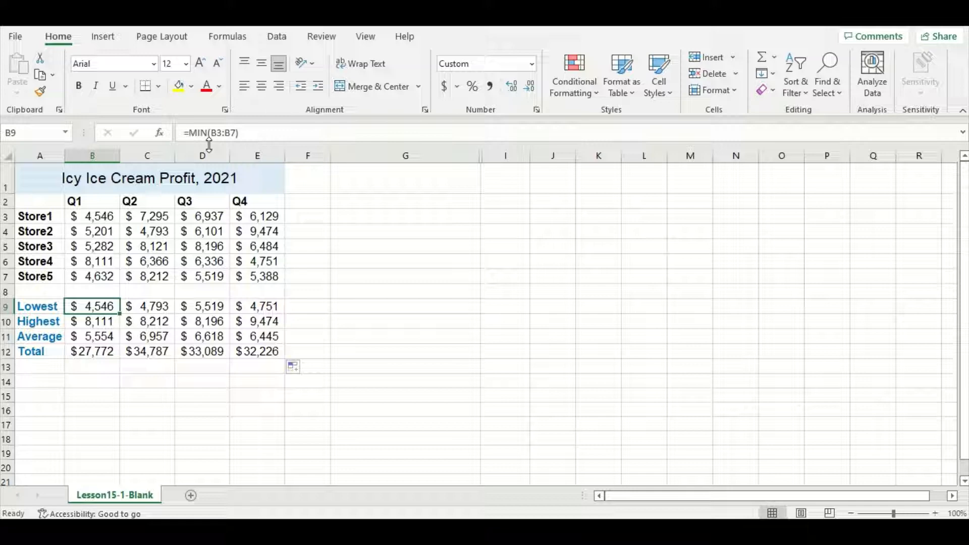
mouse_move(209, 143)
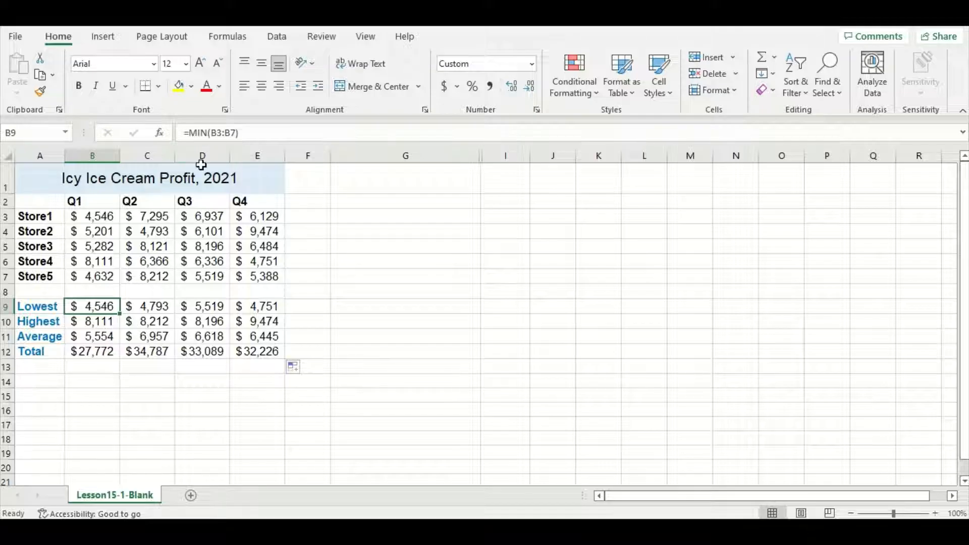
left_click(146, 306)
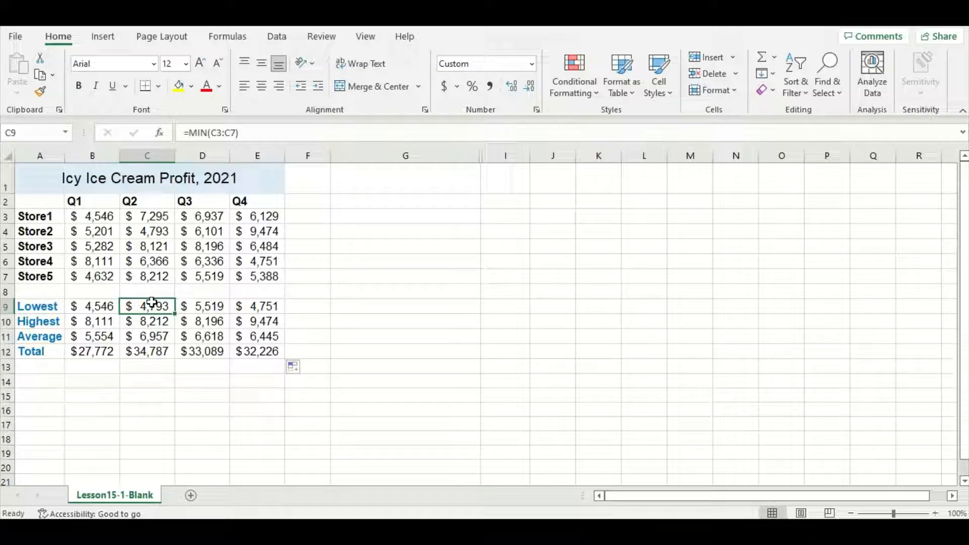
mouse_move(199, 224)
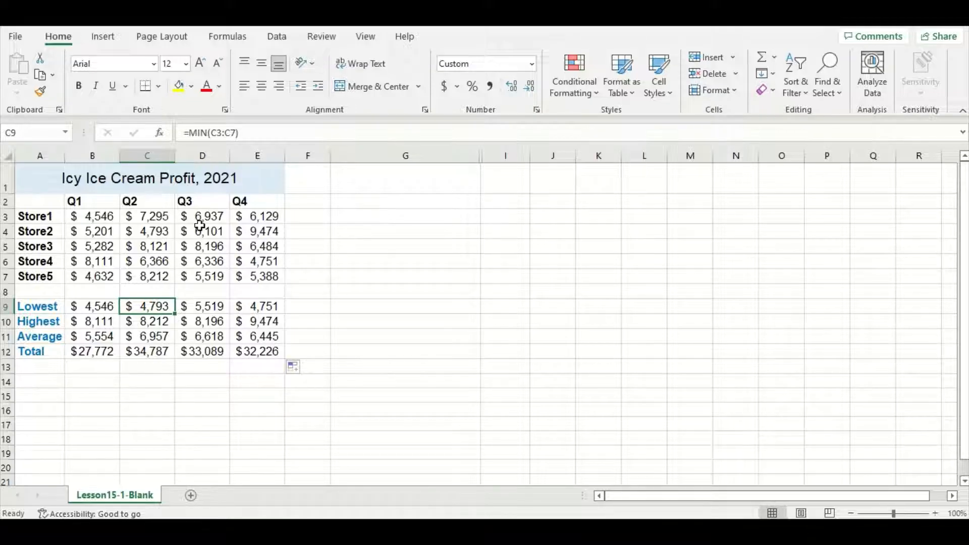
mouse_move(214, 155)
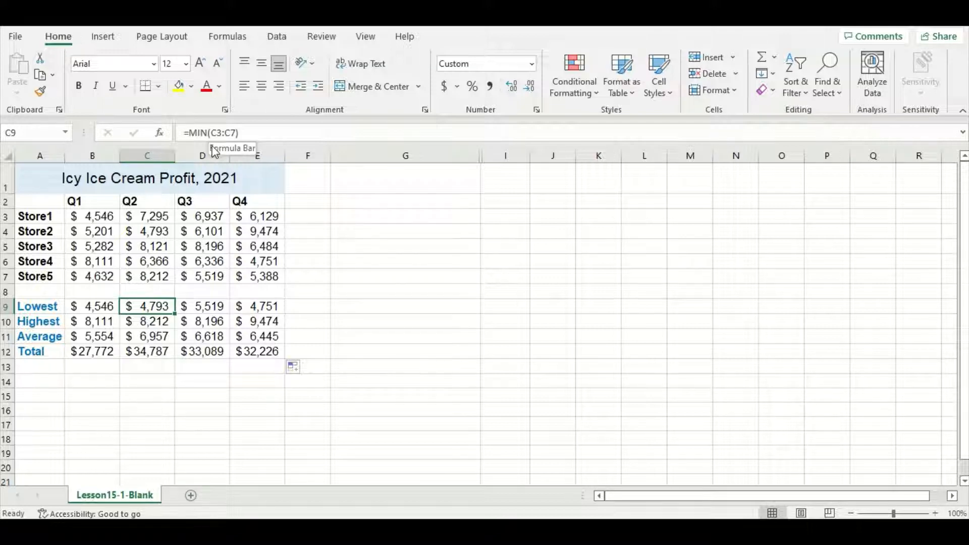
mouse_move(327, 353)
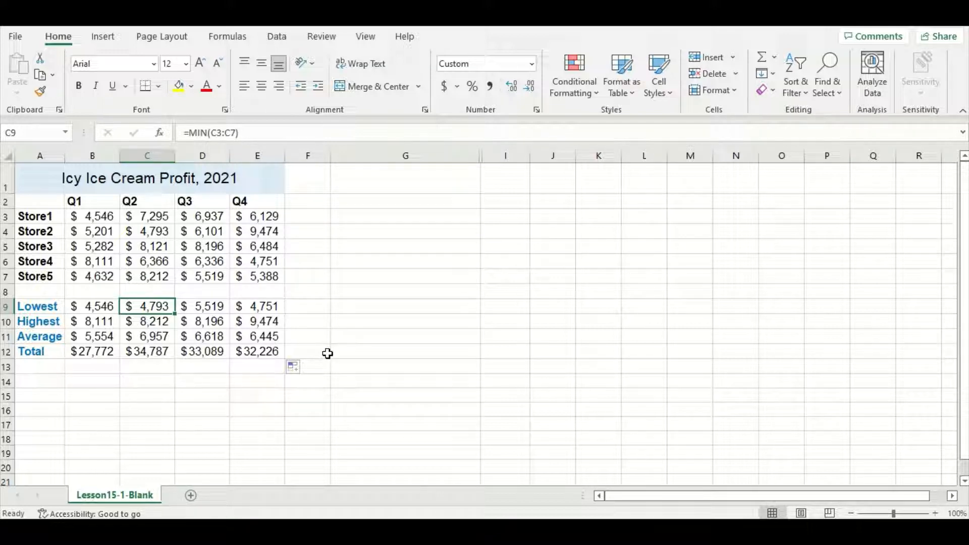
mouse_move(326, 350)
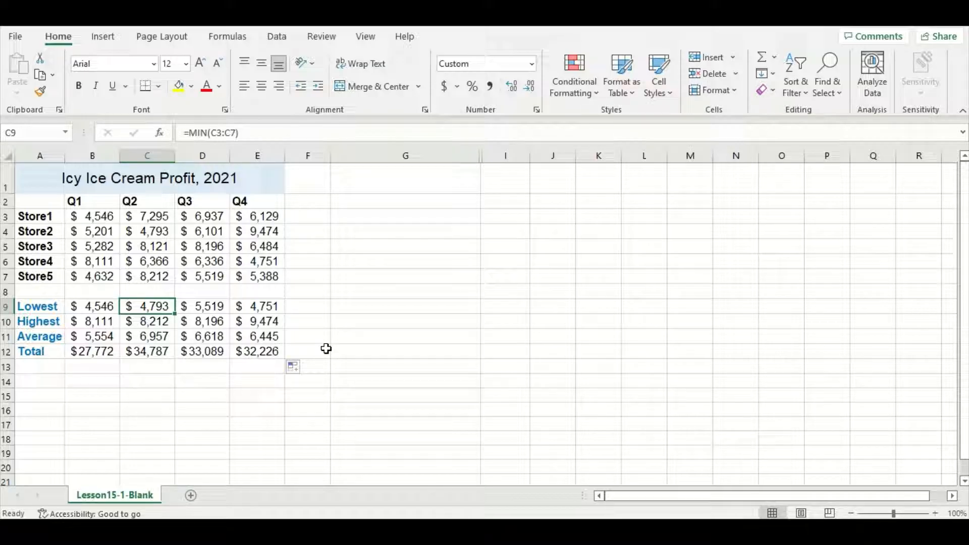
mouse_move(330, 338)
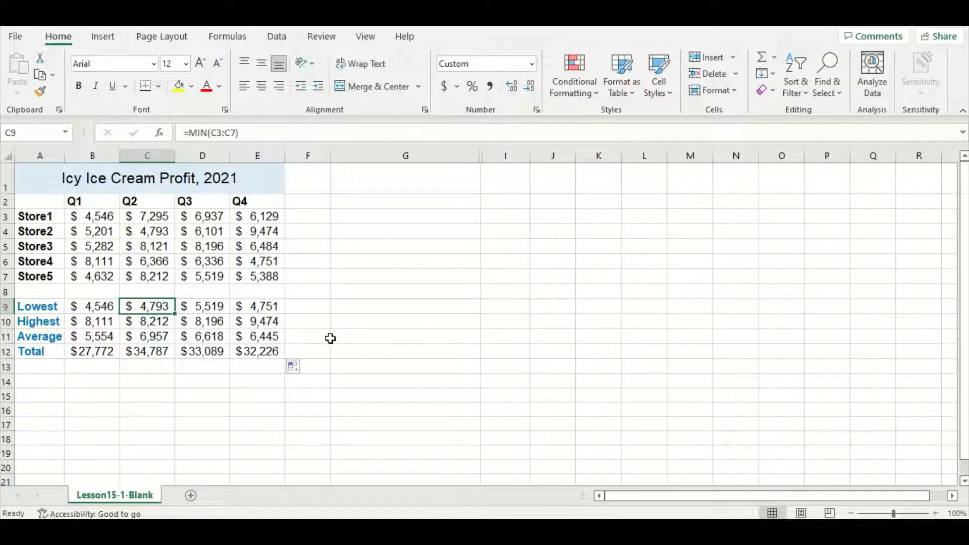
mouse_move(389, 299)
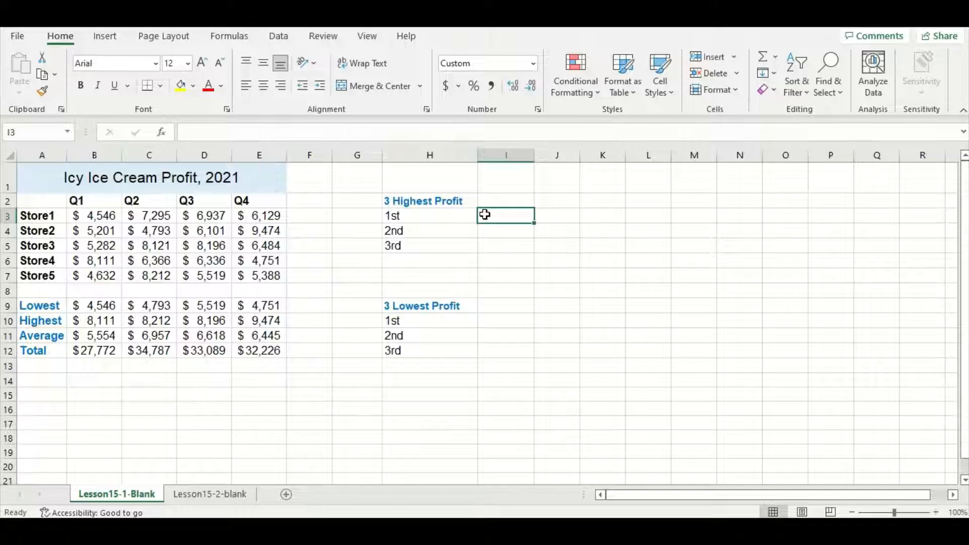
Enter =LARGE(B3:E7, 1) and start the second LARGE formula for the highest profits
type("=large")
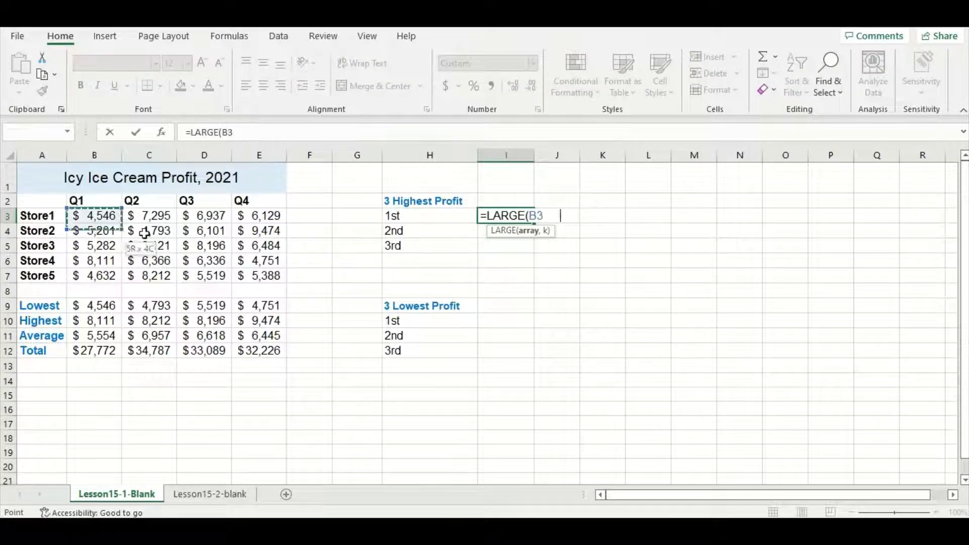
left_click_drag(94, 215, 258, 274)
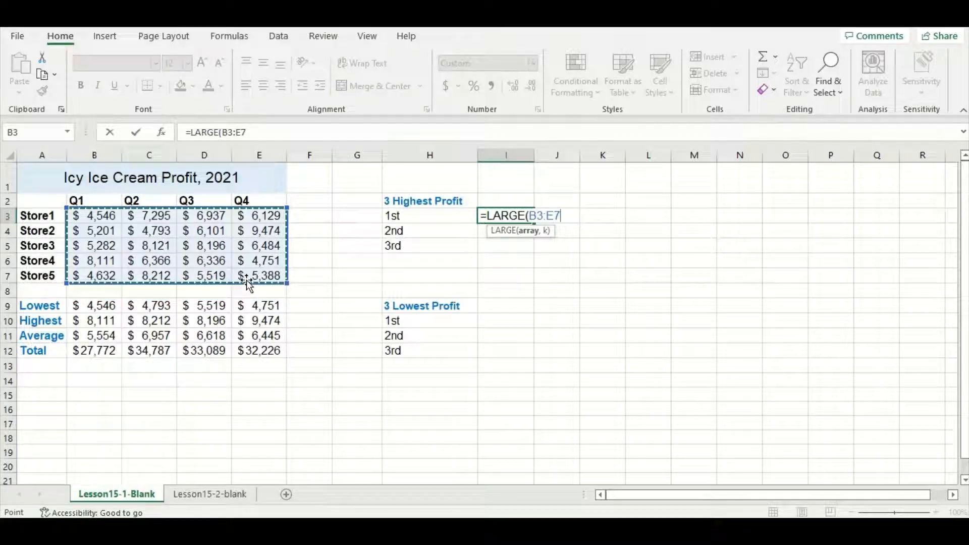
type(", 1)")
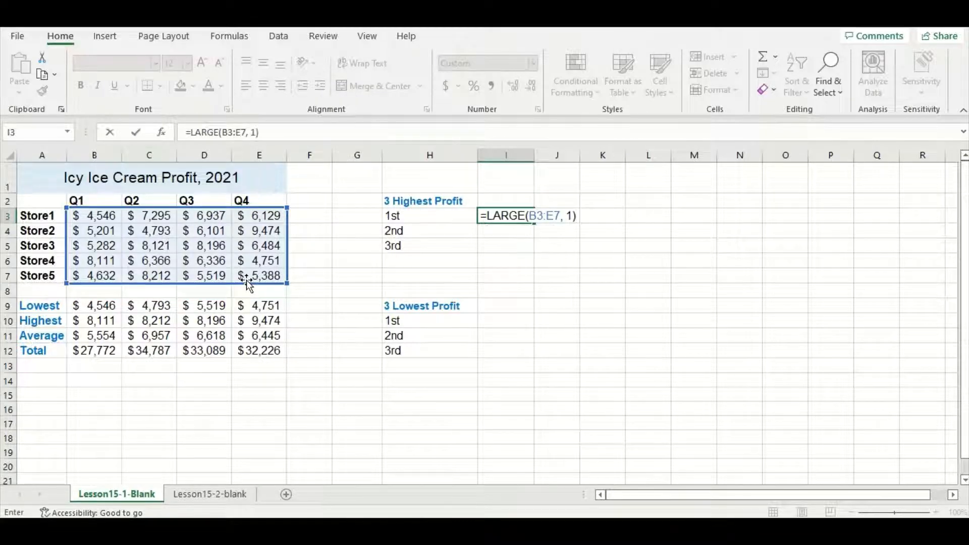
type("=la")
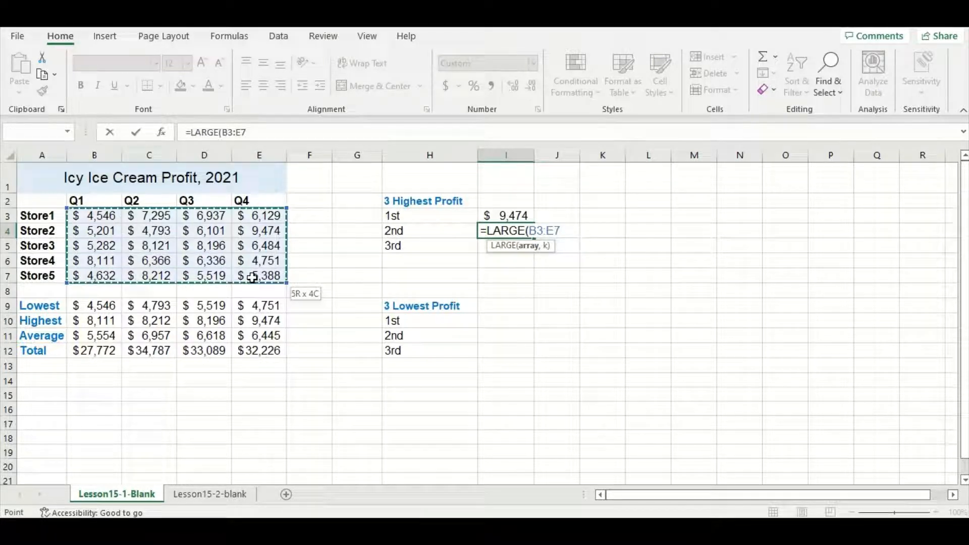
type(",")
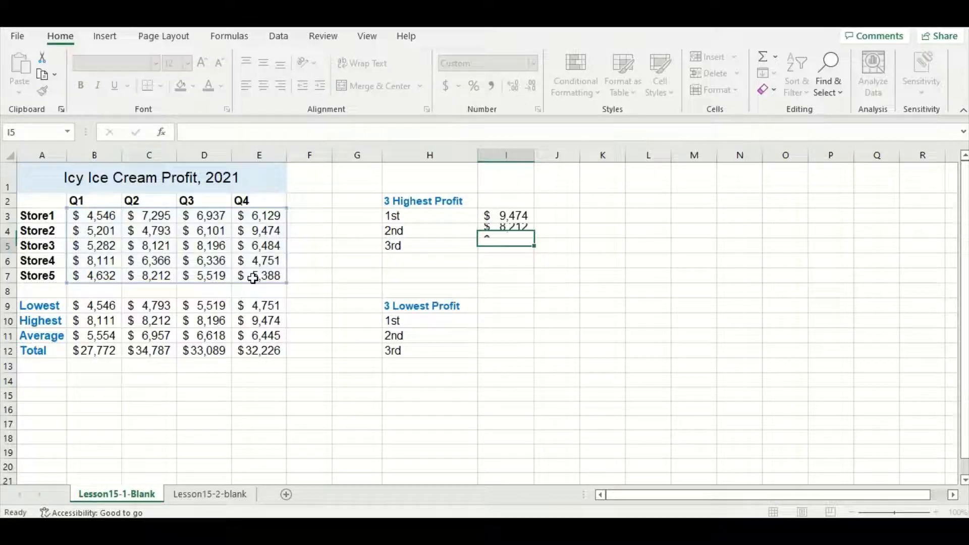
Enter =LARGE(B3:E7, 3) for the third highest store profit
type("=large")
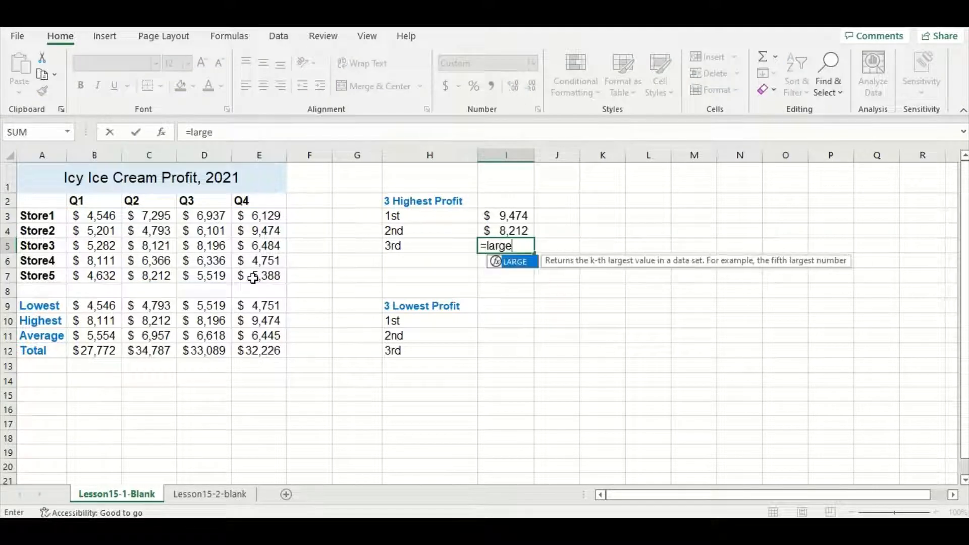
type("(")
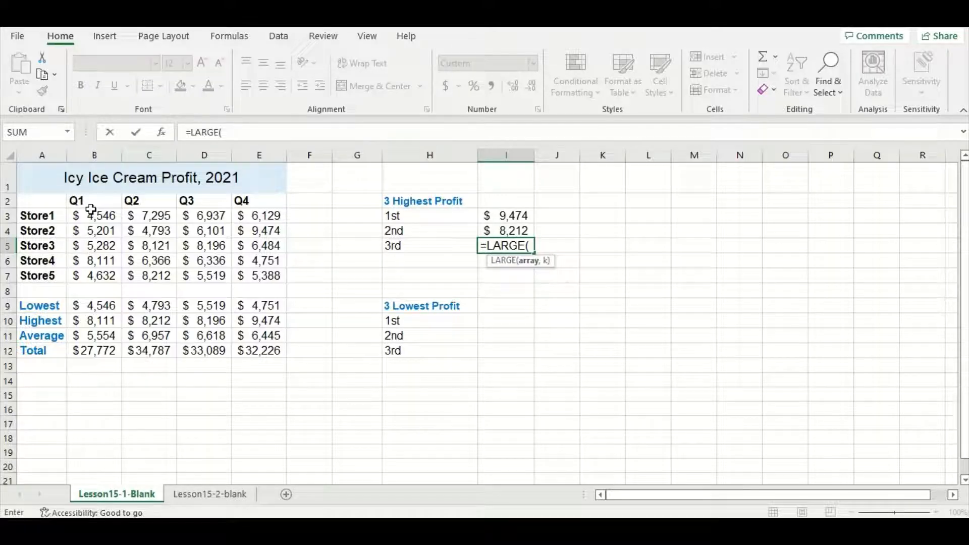
left_click_drag(93, 216, 259, 276)
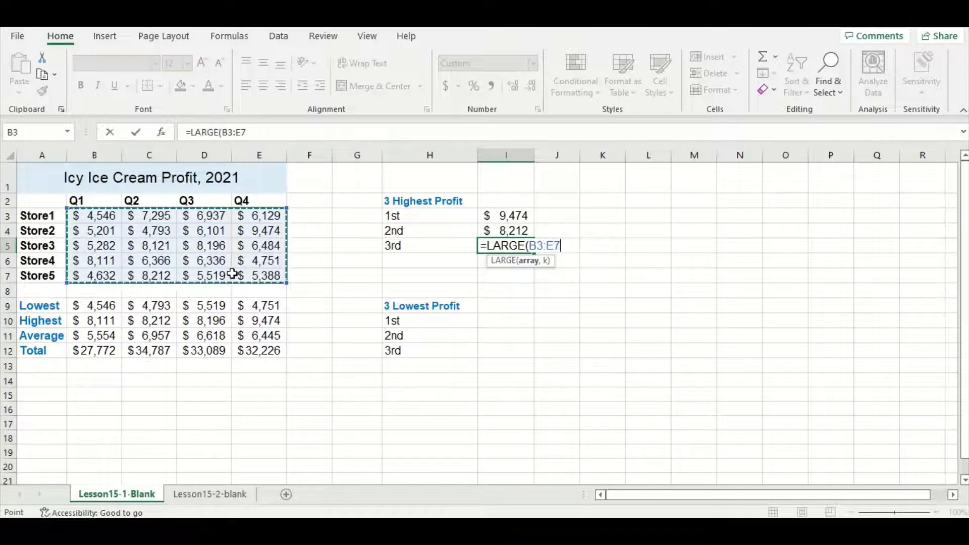
type(", 3")
left_click(505, 320)
type("=")
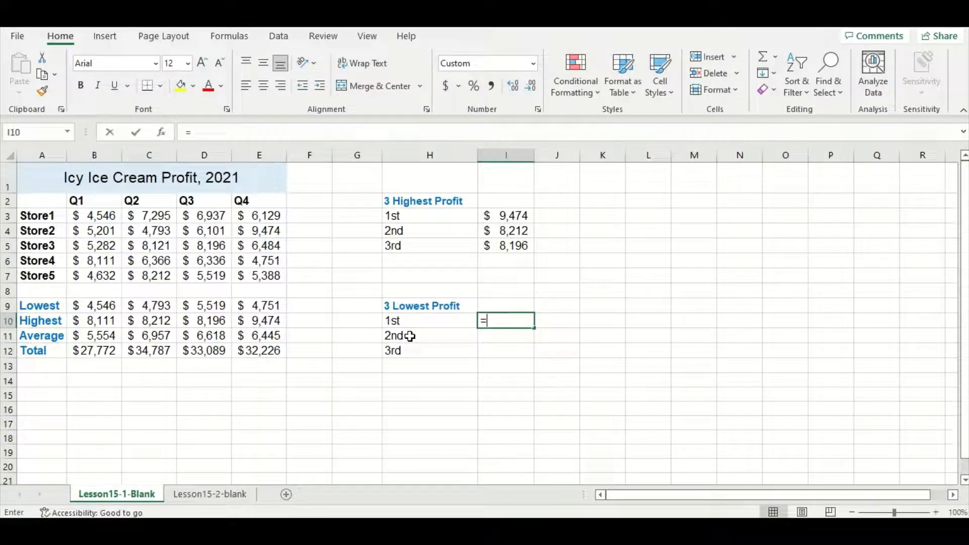
Enter =SMALL(B3:E7, 1) and =SMALL(B3:E7, 2) under 3 Lowest Profit
type("small")
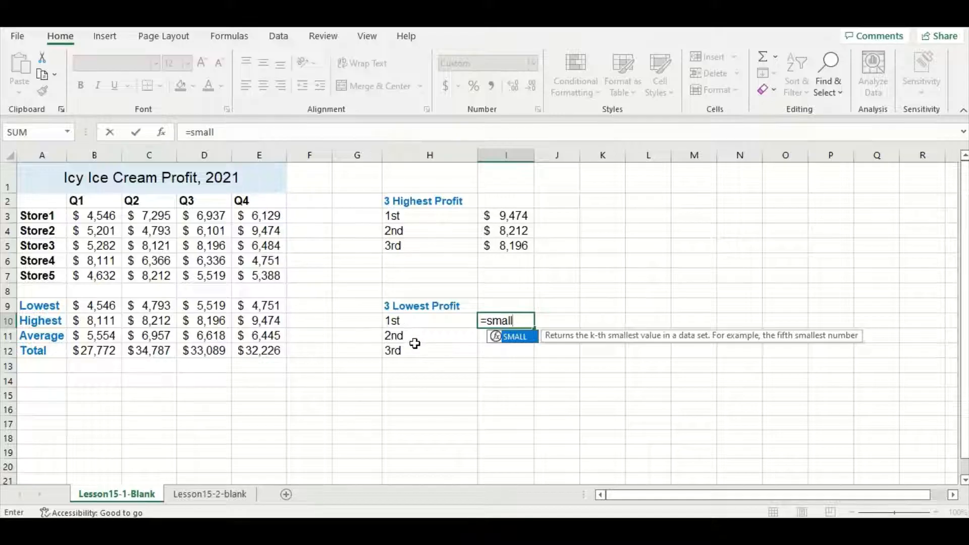
type("(")
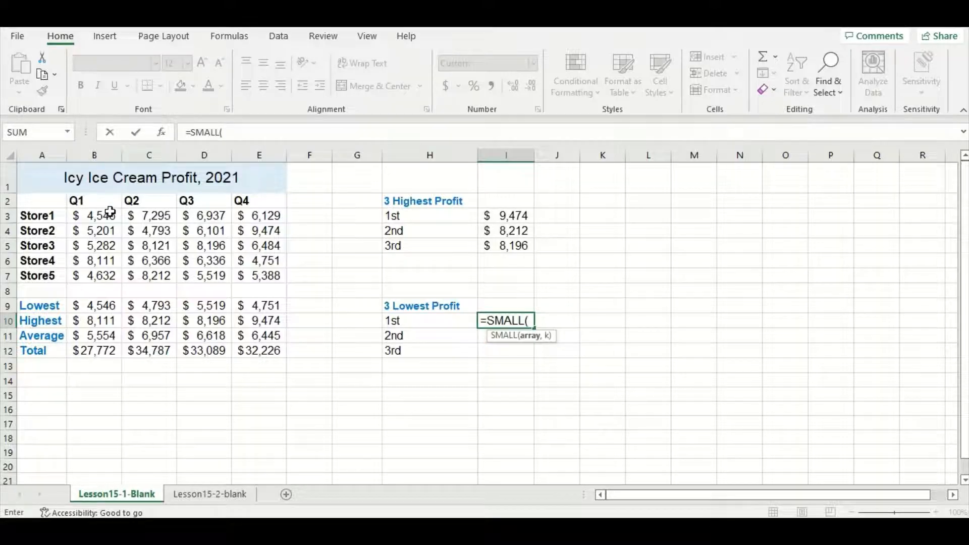
left_click_drag(94, 216, 259, 275)
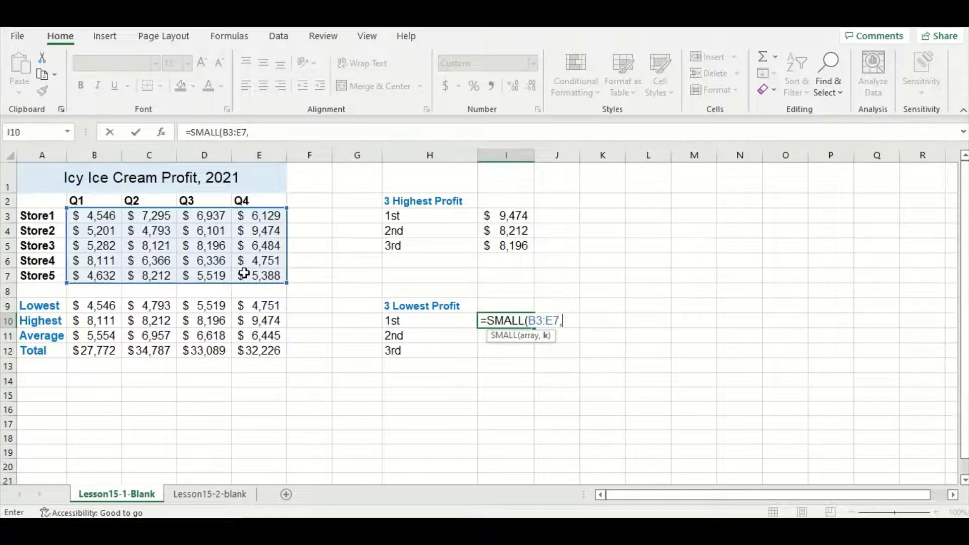
type("1")
left_click(506, 335)
type("=smal")
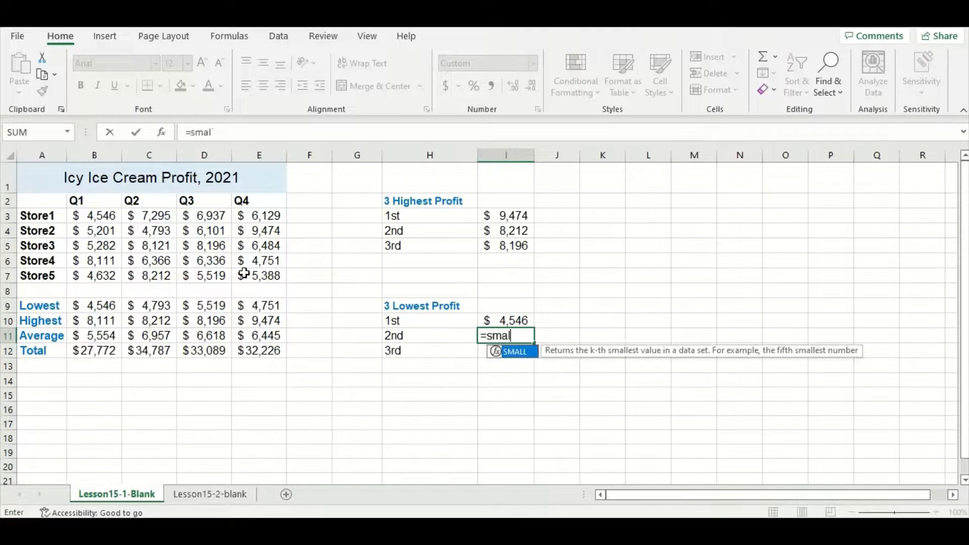
key("Tab")
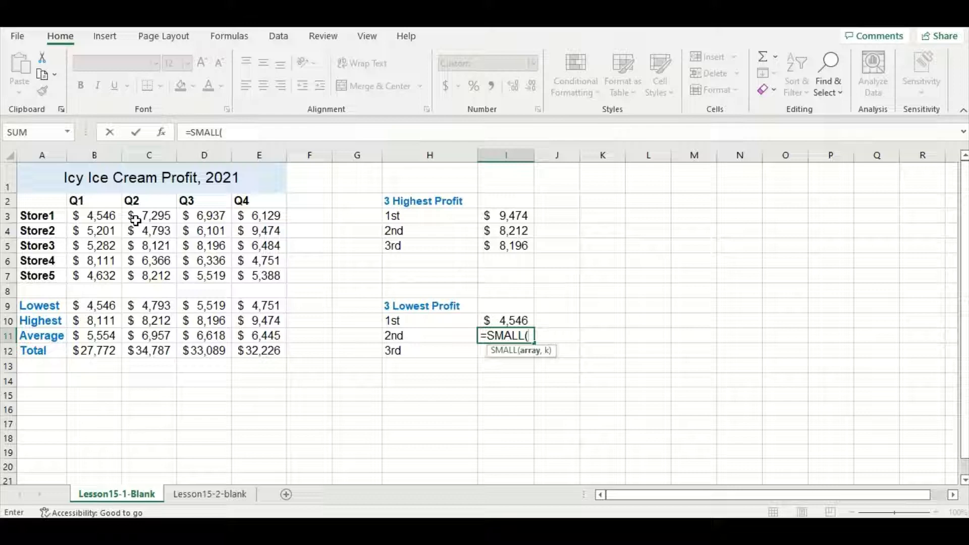
left_click_drag(94, 215, 265, 275)
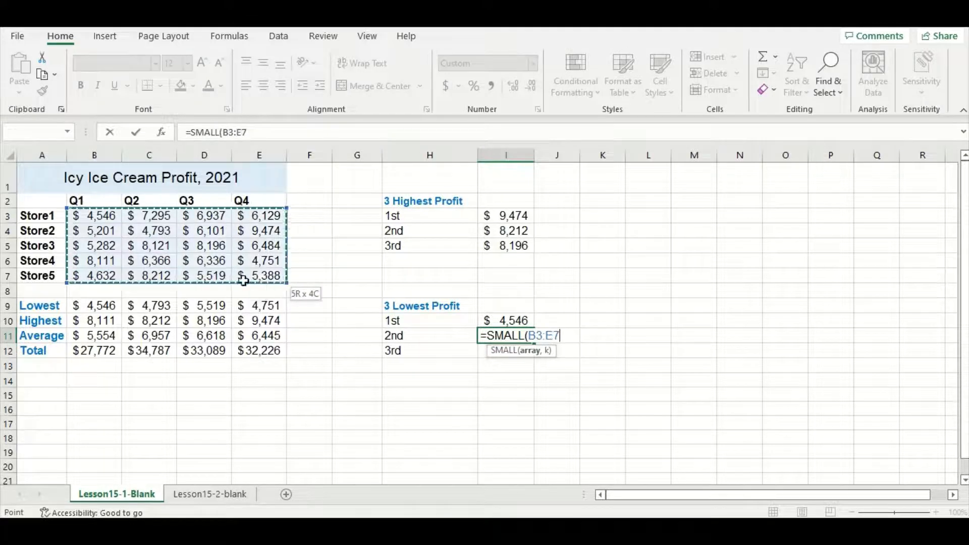
type(", 2")
left_click(506, 351)
type("=small")
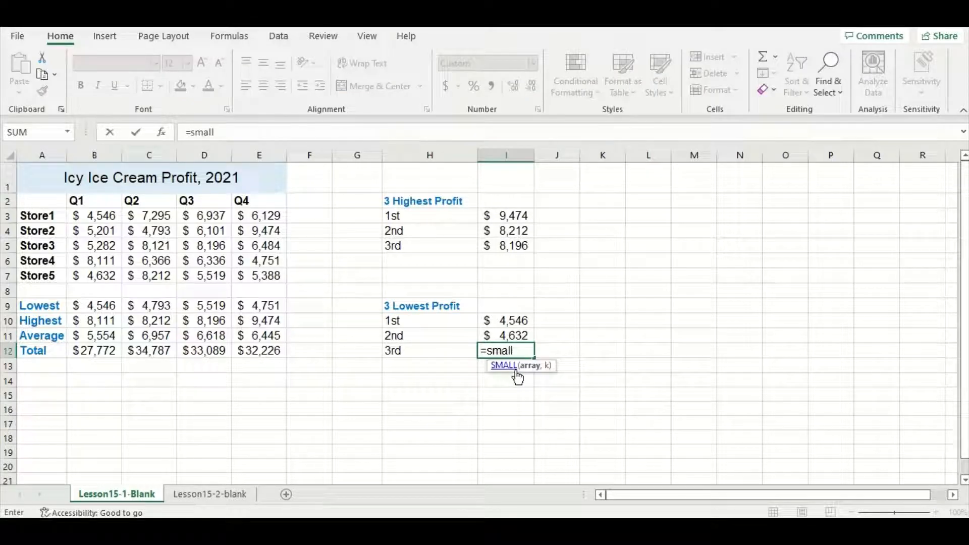
Enter =SMALL(B3:E7, 3) and switch to the sales order sheet
left_click_drag(94, 215, 259, 276)
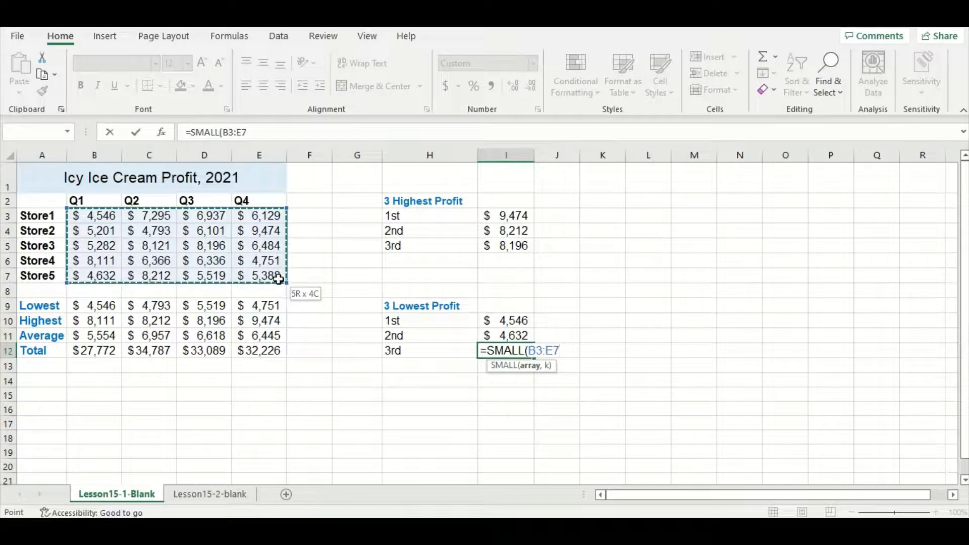
type(", 3)")
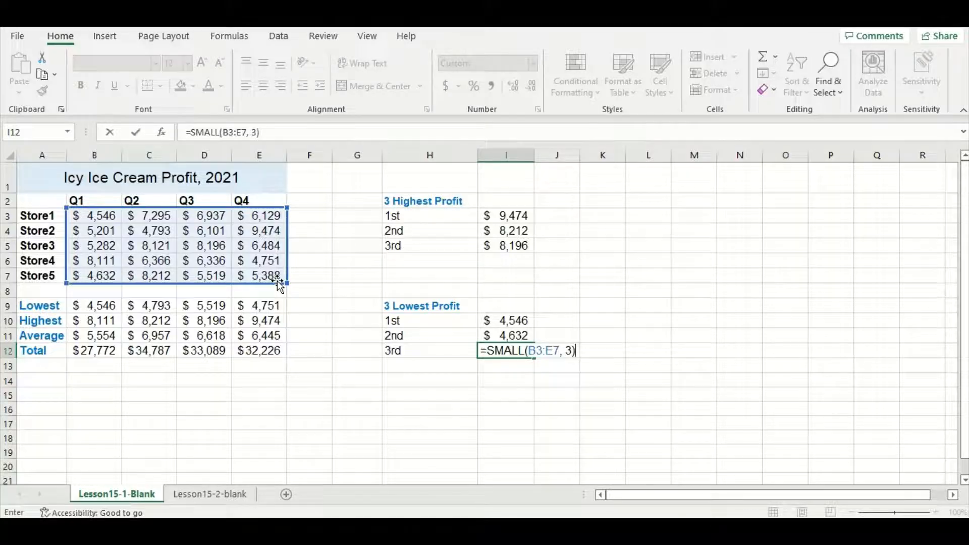
left_click(210, 493)
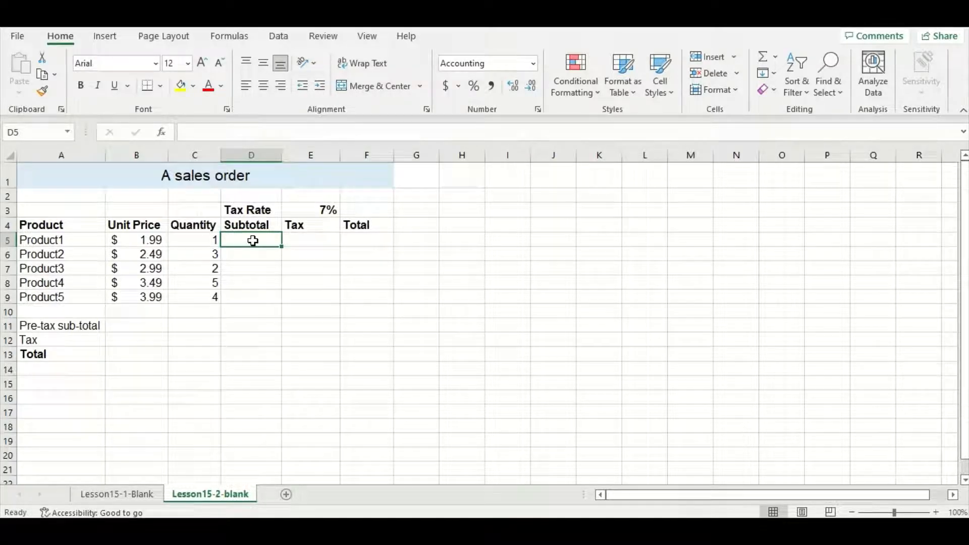
Build the subtotal as price times quantity and the tax =D5*E3, filling it down to Product5
type("=B5*")
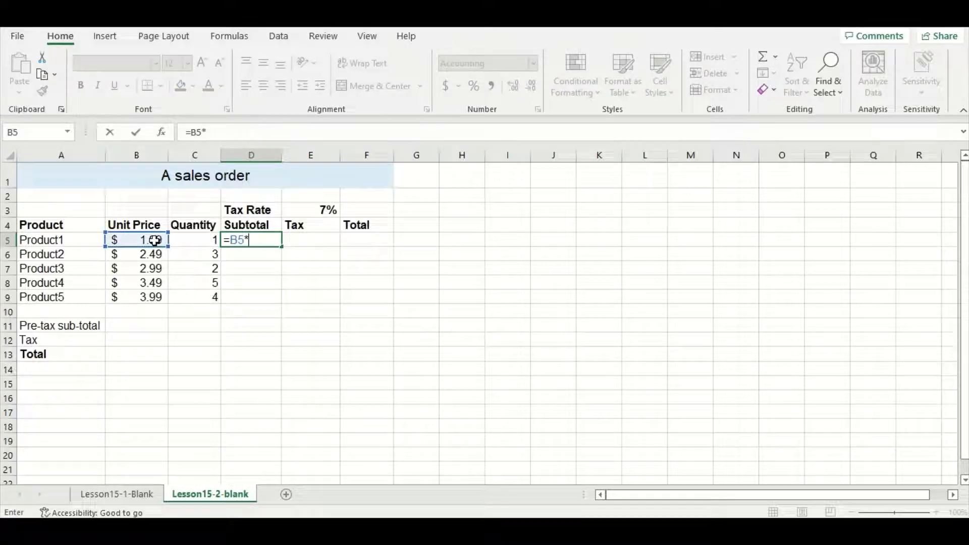
left_click(195, 240)
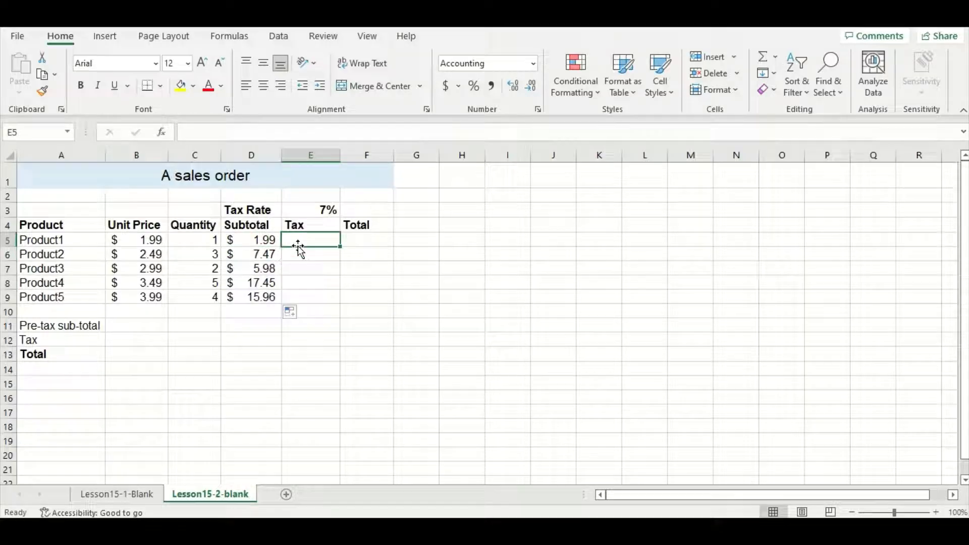
type("=D5")
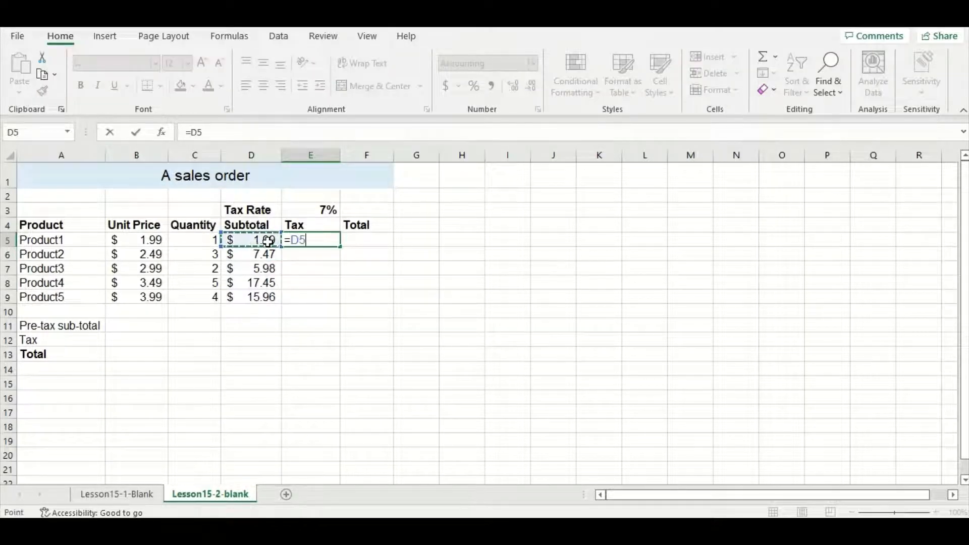
key("Enter")
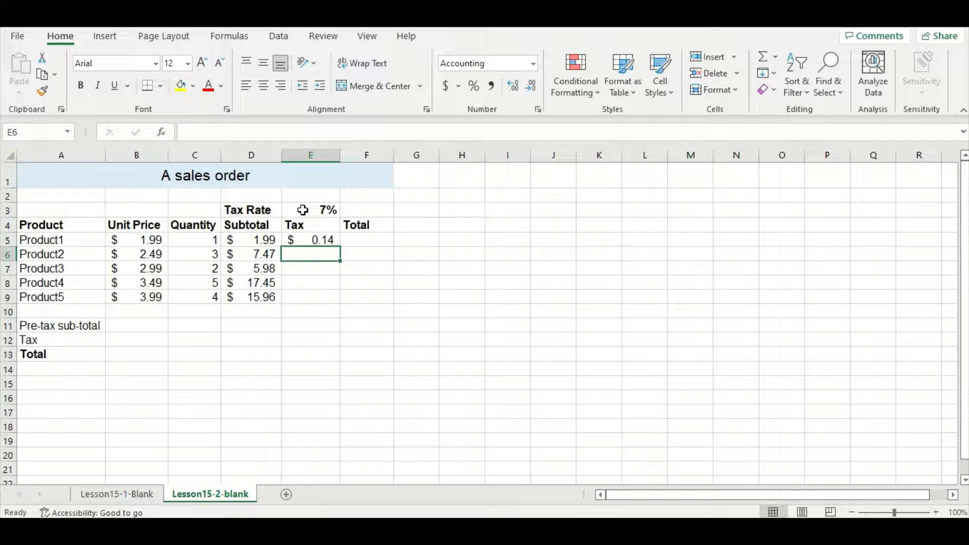
left_click_drag(310, 240, 309, 297)
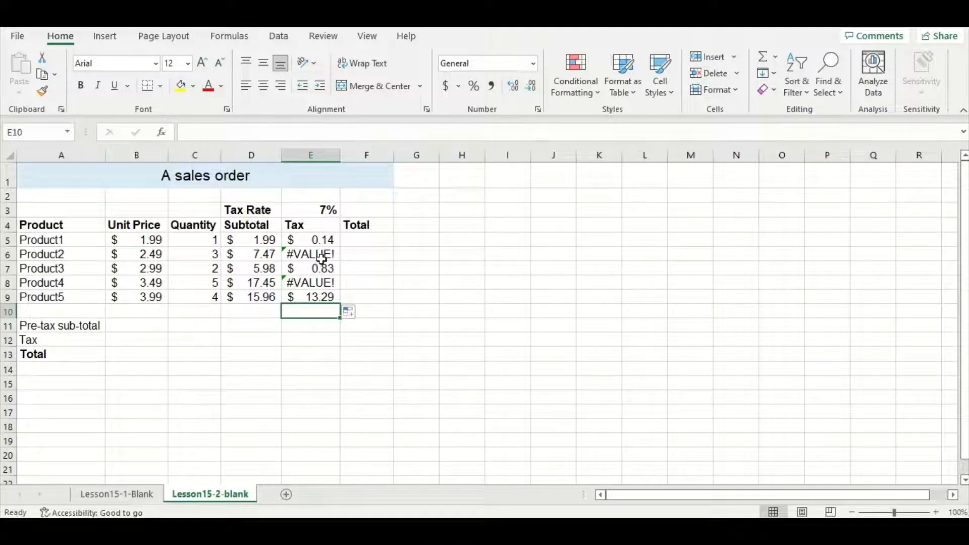
left_click(310, 255)
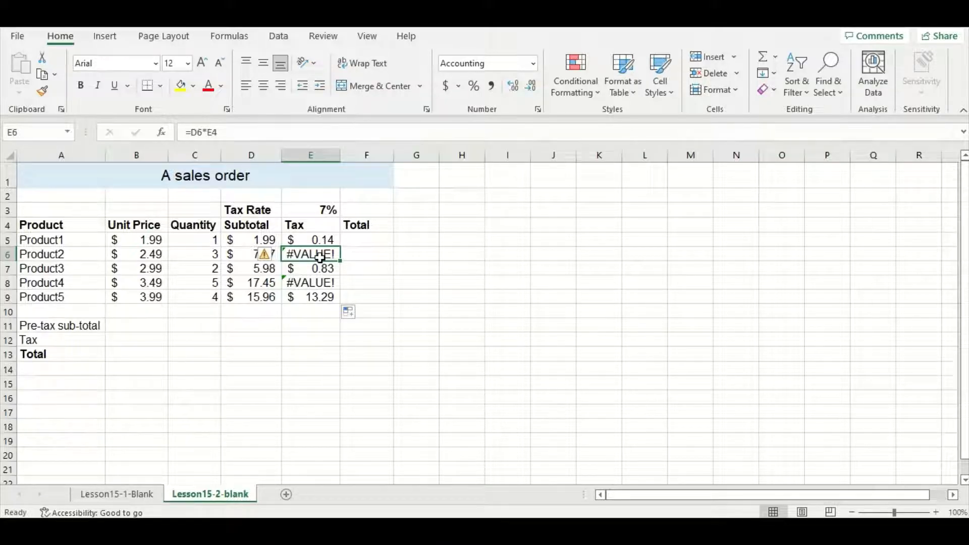
mouse_move(315, 240)
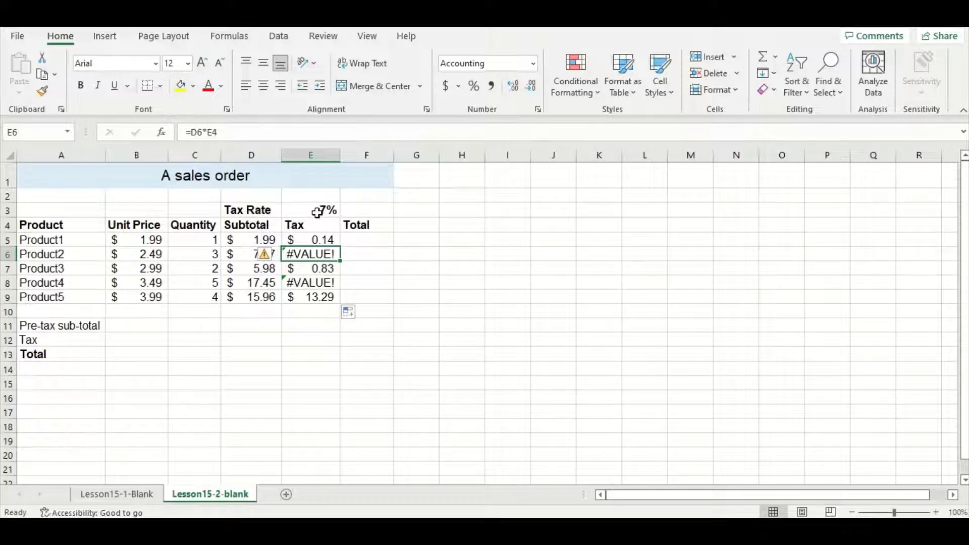
mouse_move(318, 265)
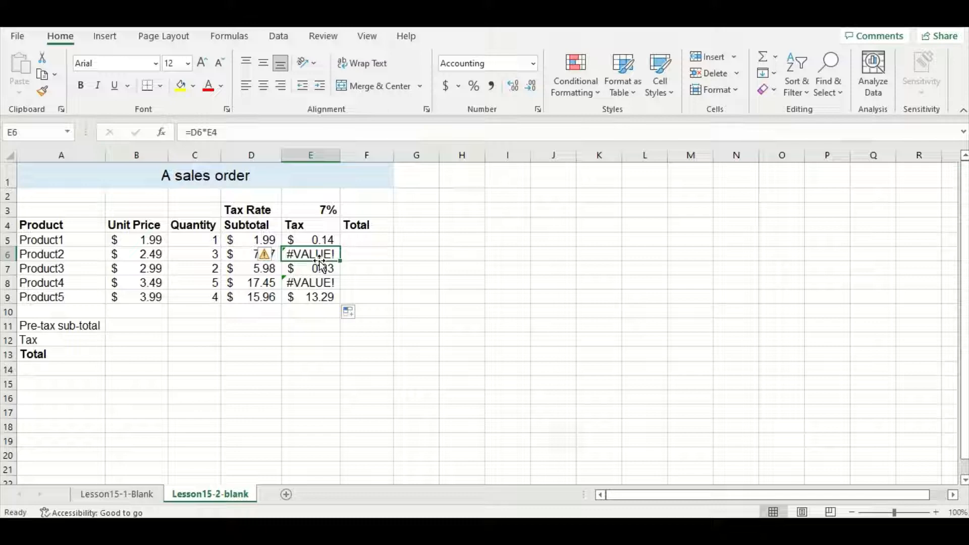
mouse_move(317, 267)
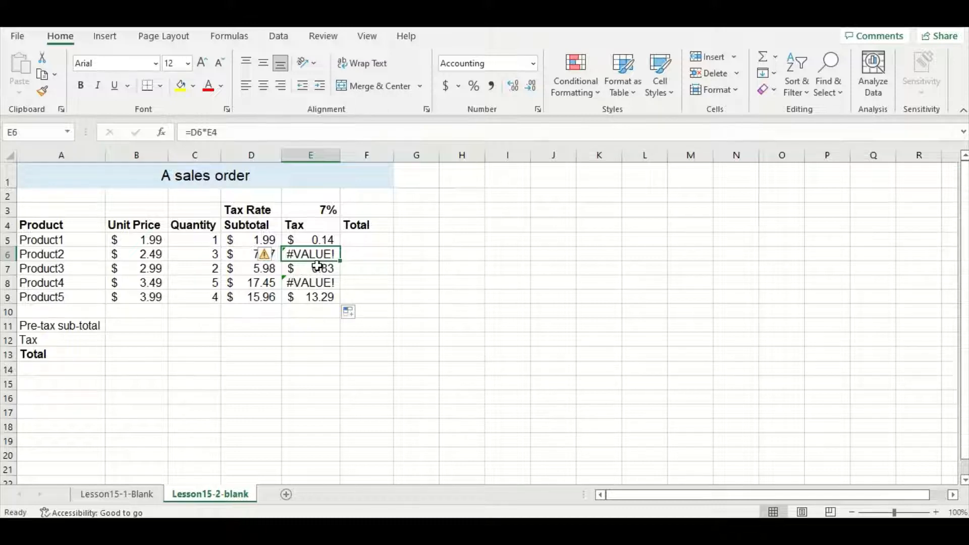
mouse_move(316, 253)
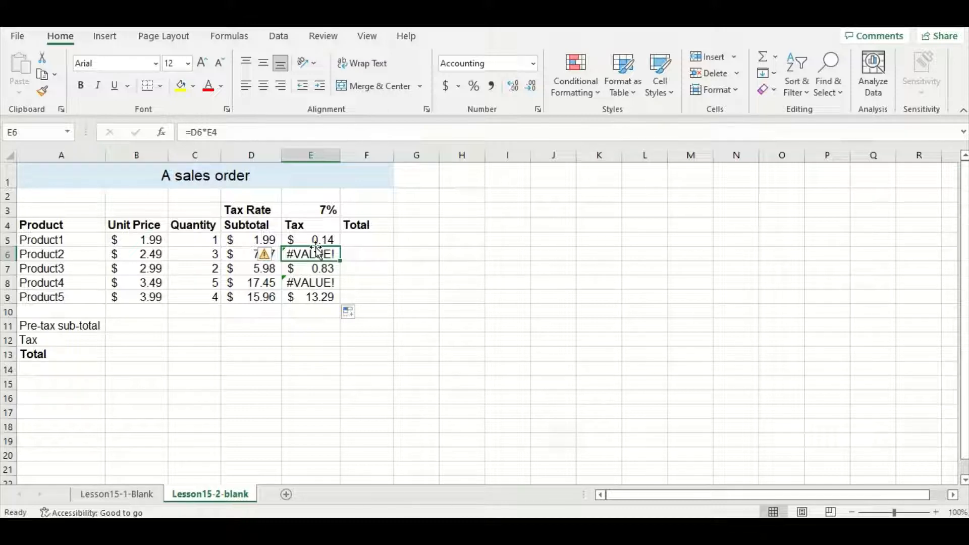
left_click(327, 210)
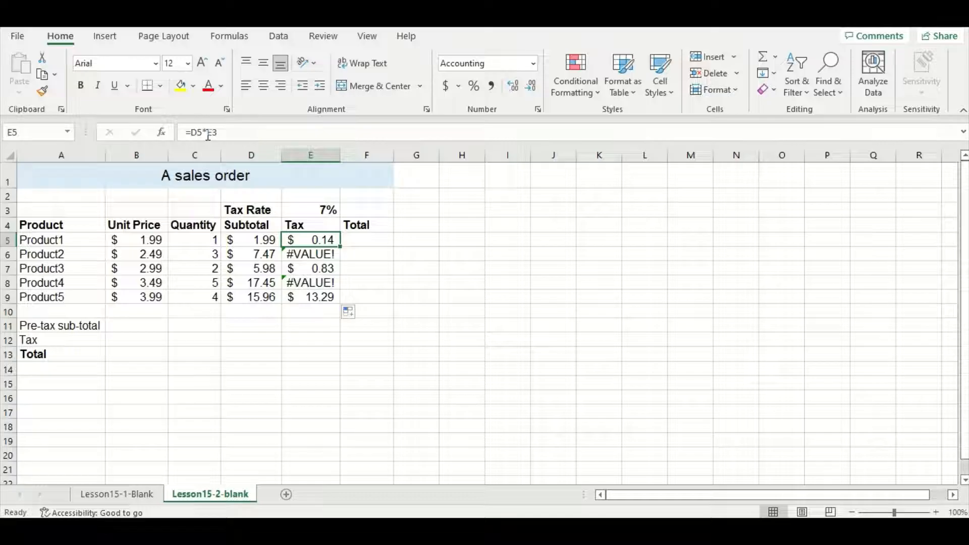
Make the tax rate reference absolute ($E$3) with F4 and fill the tax formula down to E9
double_click(310, 240)
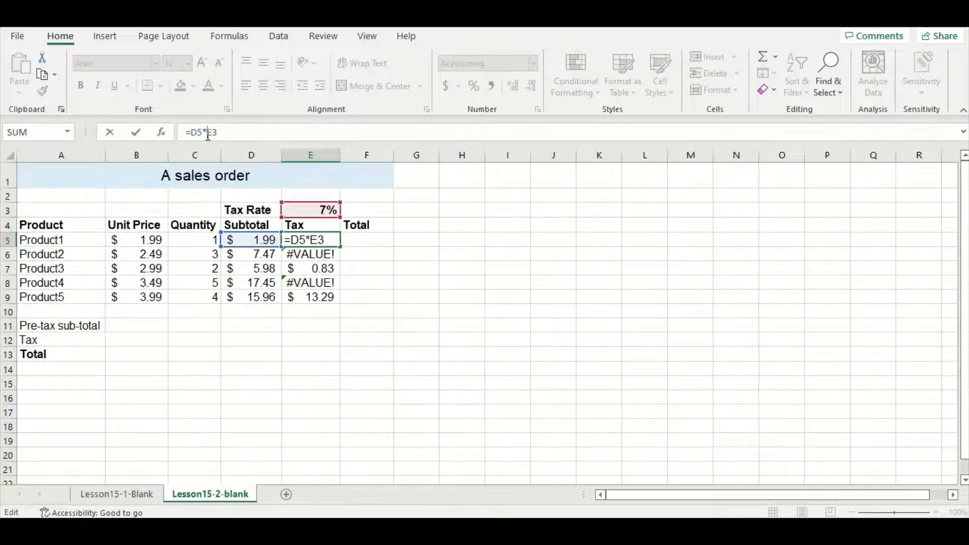
key("f4")
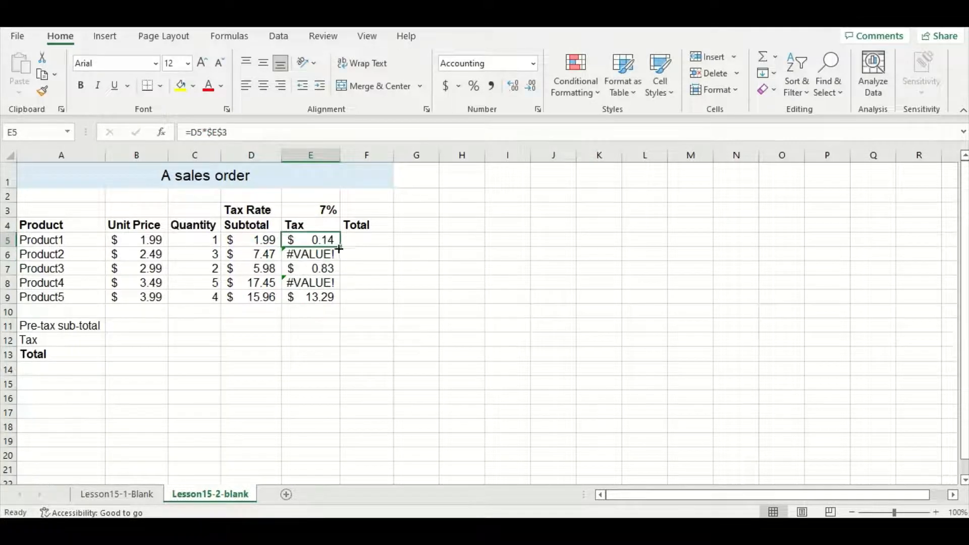
left_click_drag(310, 241, 310, 296)
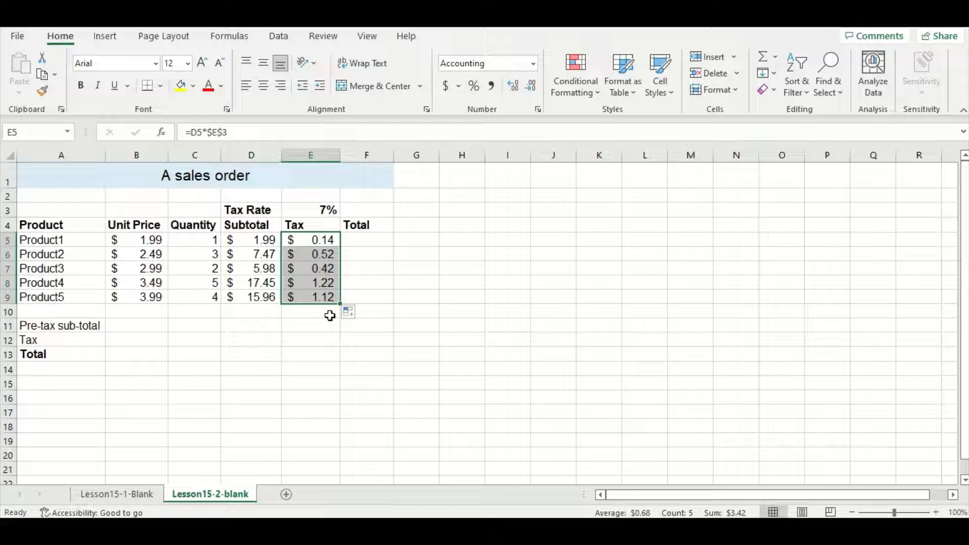
left_click(310, 311)
type("=")
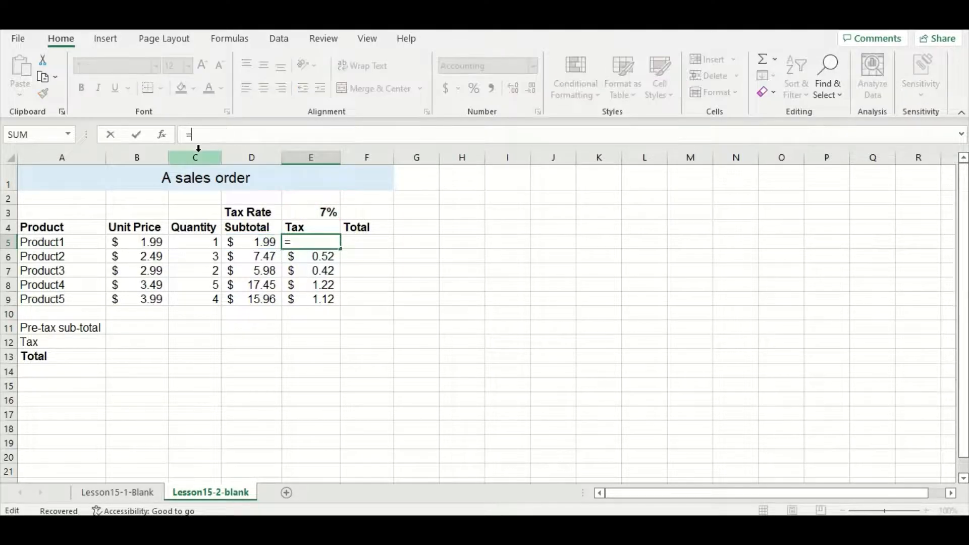
Build Product1's tax formula as =D5*E3 from its subtotal and the tax rate
left_click(251, 241)
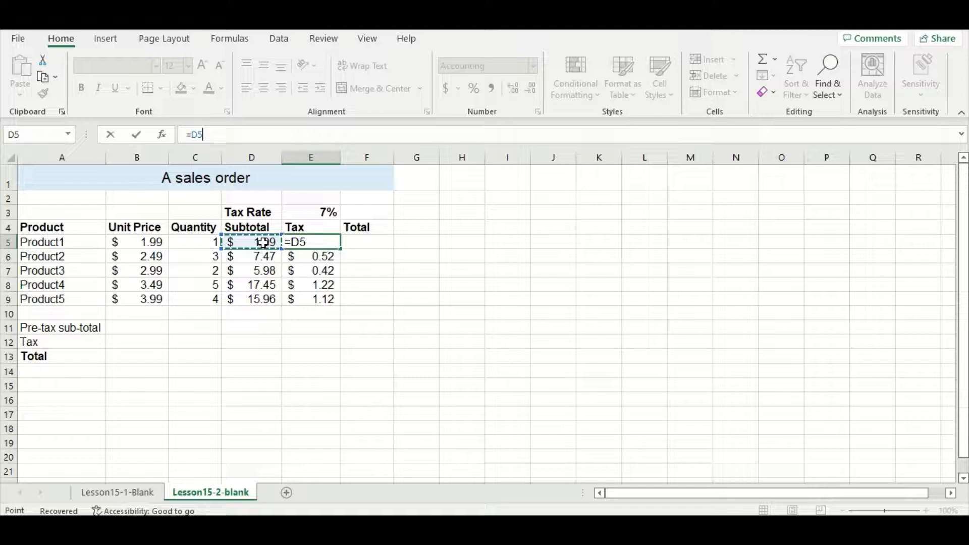
type("*")
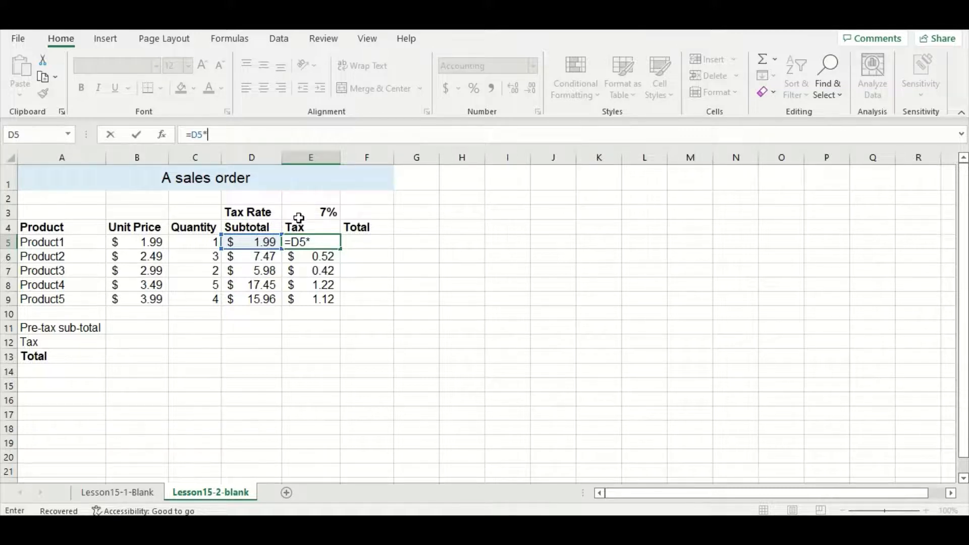
left_click(309, 212)
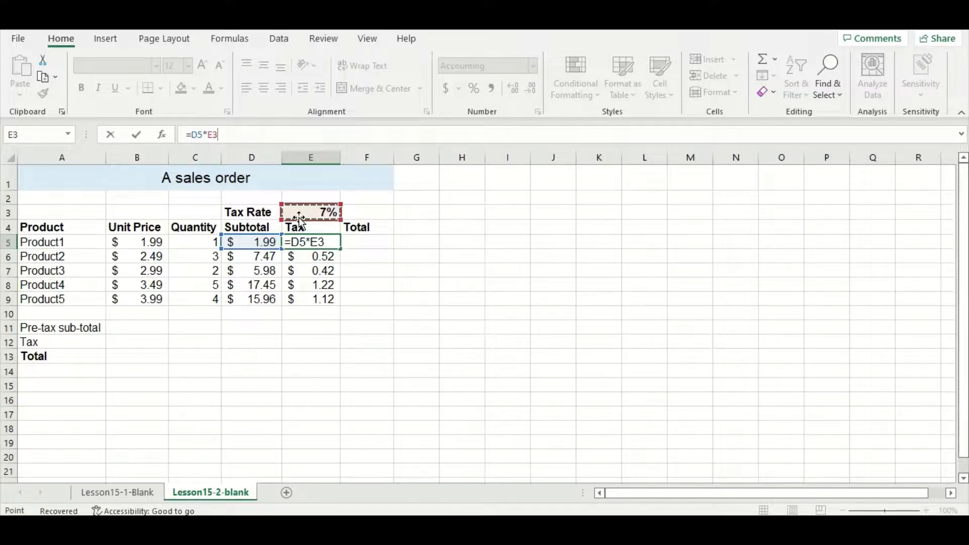